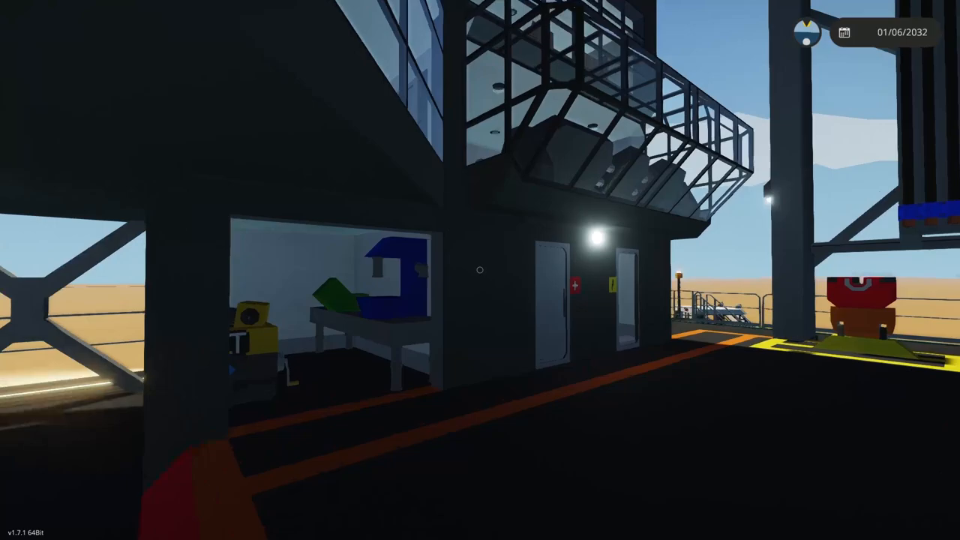
Step: View the lit derrick and yellow tanks from outside in photo mode, then exit photo mode
scroll("left", 3)
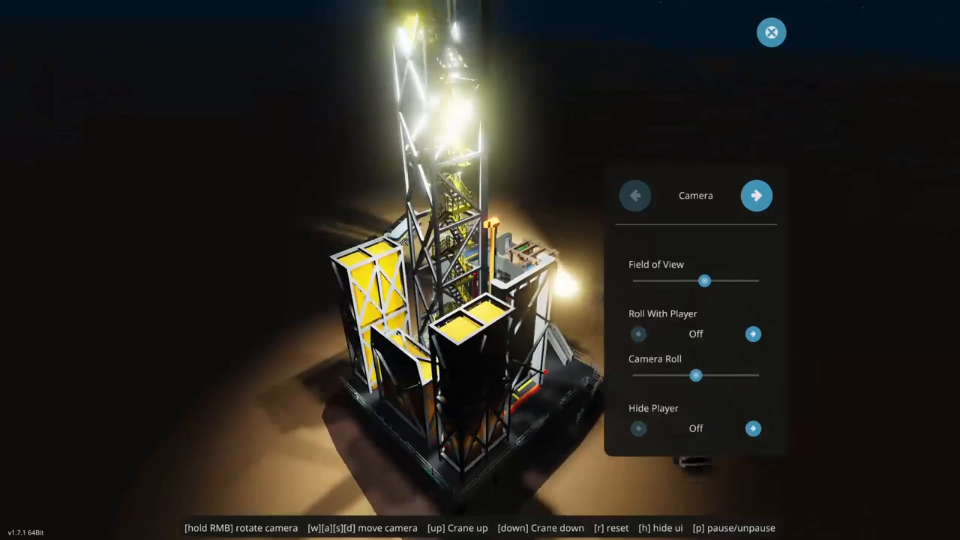
left_click(773, 32)
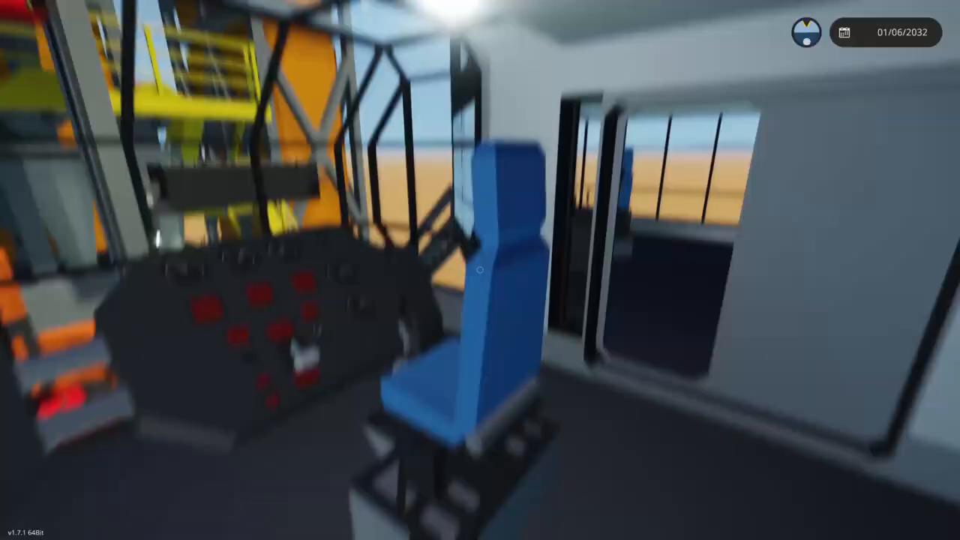
mouse_move(480, 270)
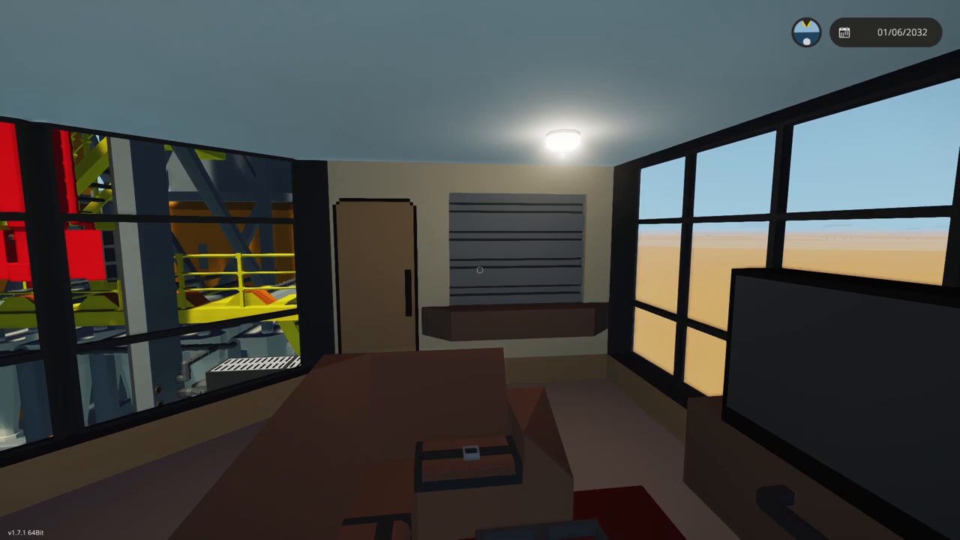
mouse_move(480, 270)
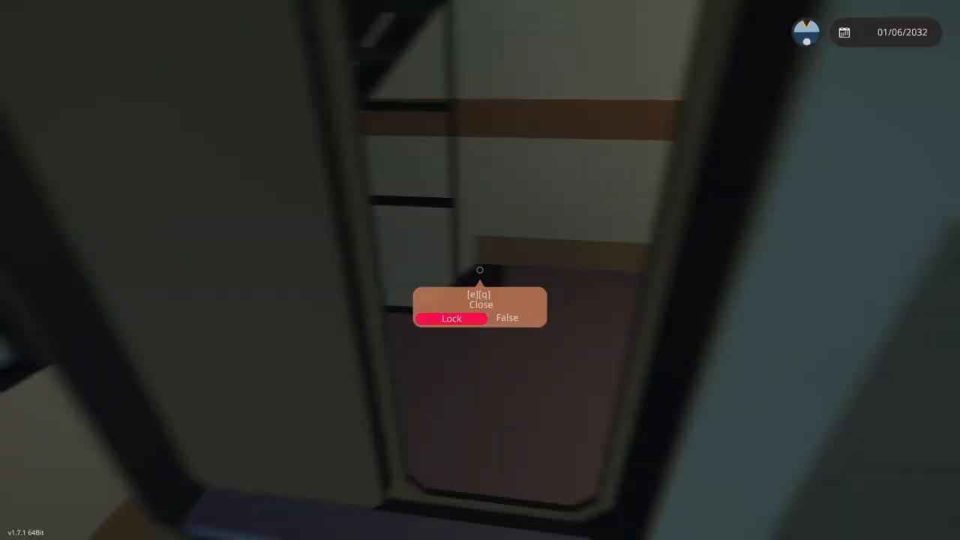
mouse_move(480, 270)
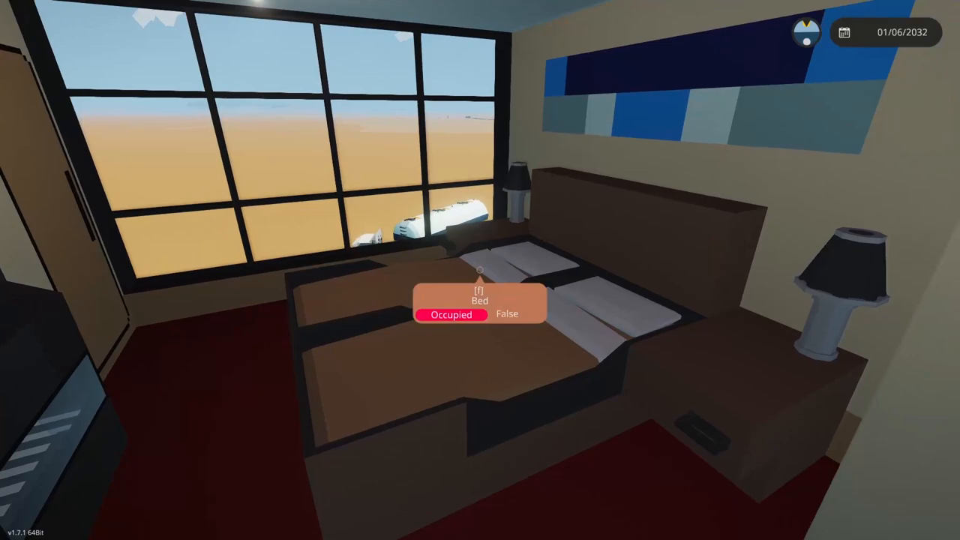